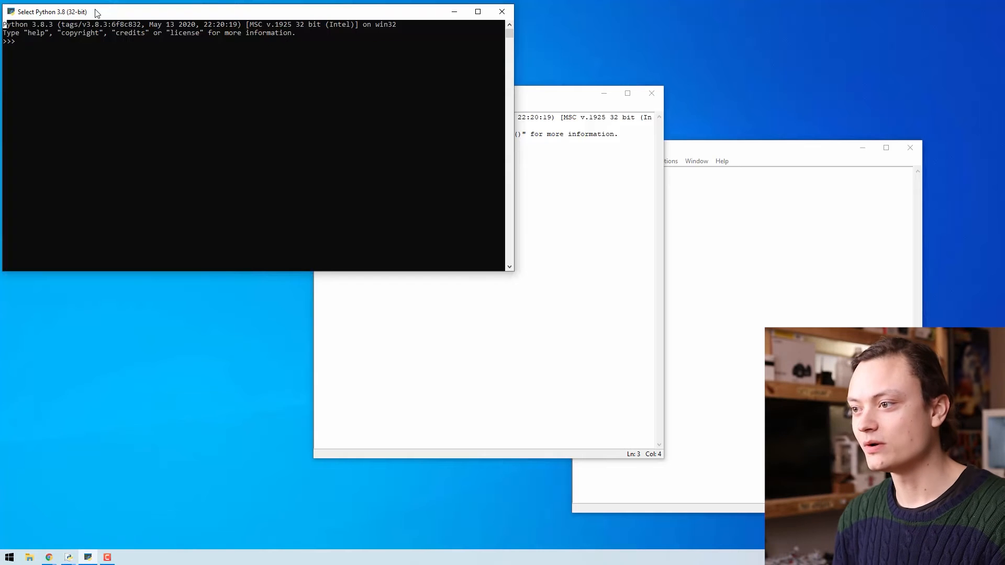
Evaluate 6+6, 4+2 and 8-2 at the Python 3.8 prompt, getting 12, 6 and 6.
text(6+6)
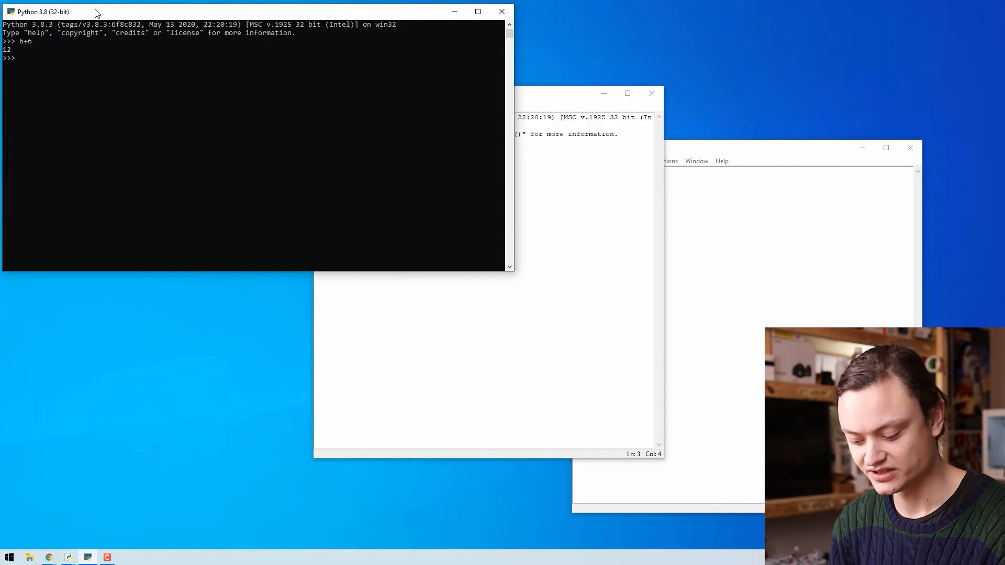
text(4+2)
text(8-)
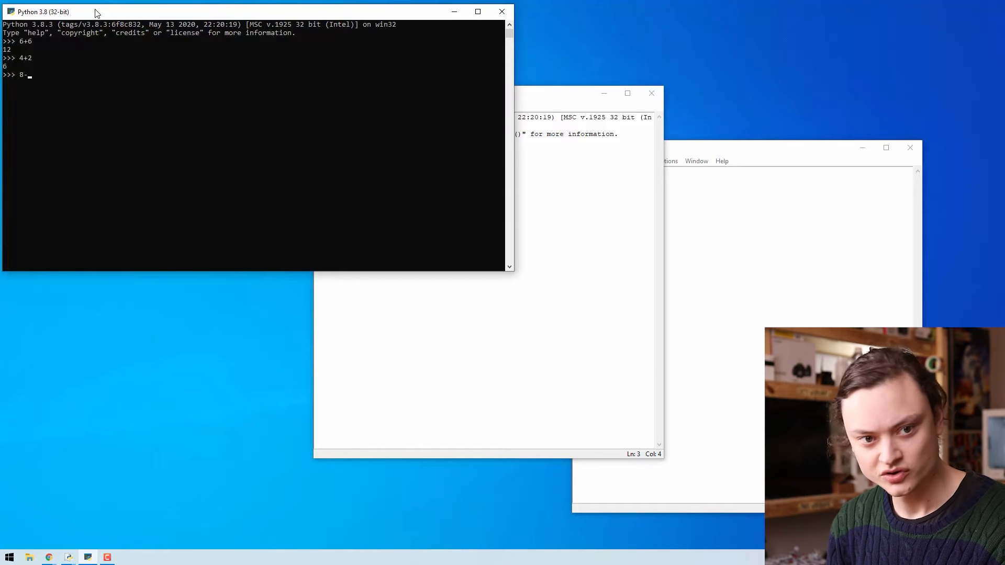
text(2)
key(enter)
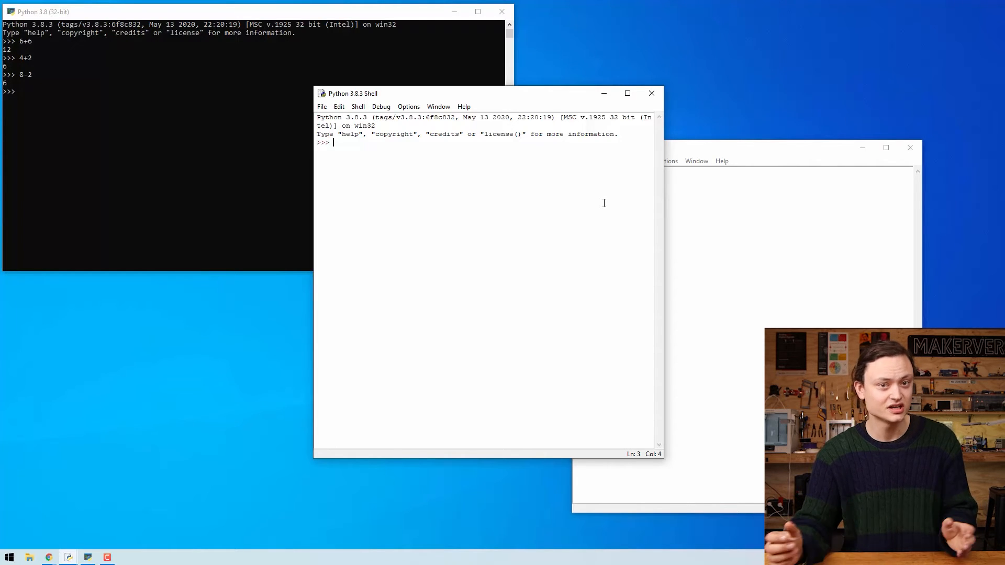
Evaluate 5+3 and 7+6 in the IDLE shell, getting 8 and 13.
text(5)
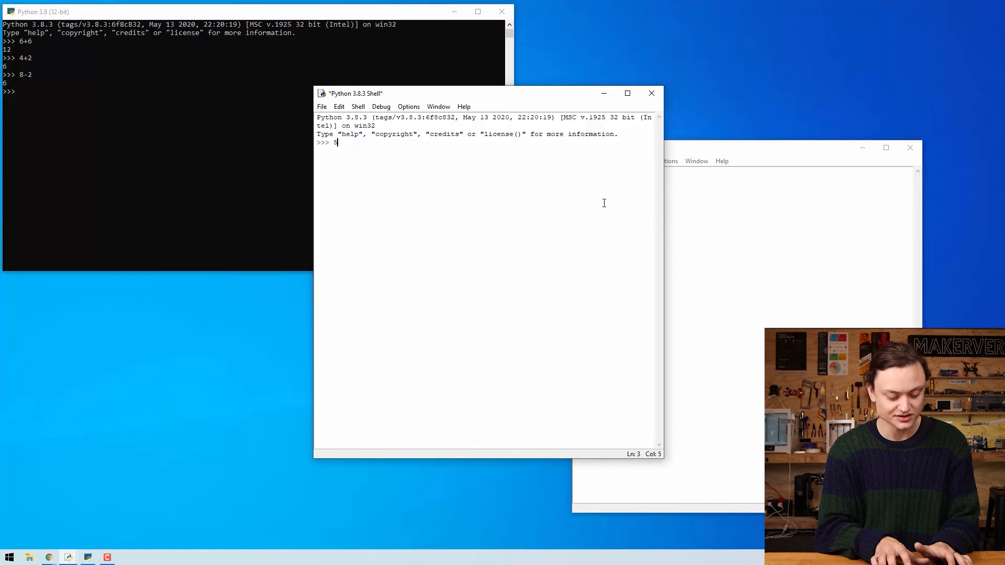
text(+3)
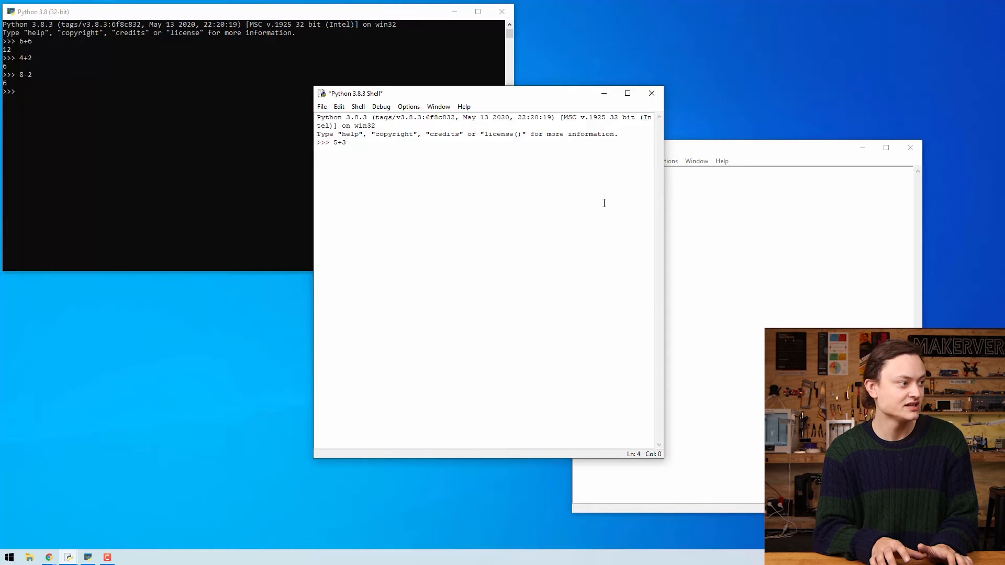
text(7+6)
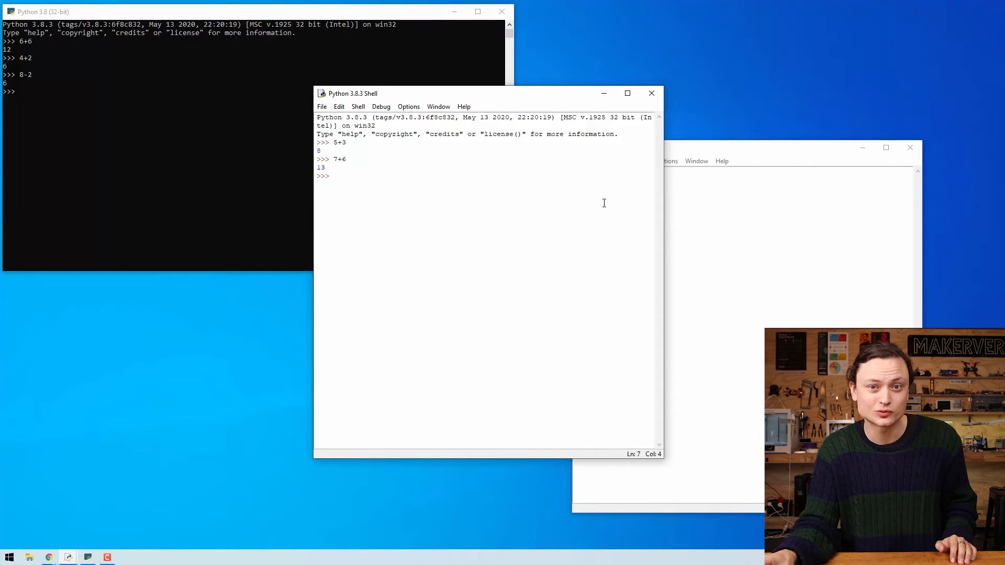
mouse_move(545, 71)
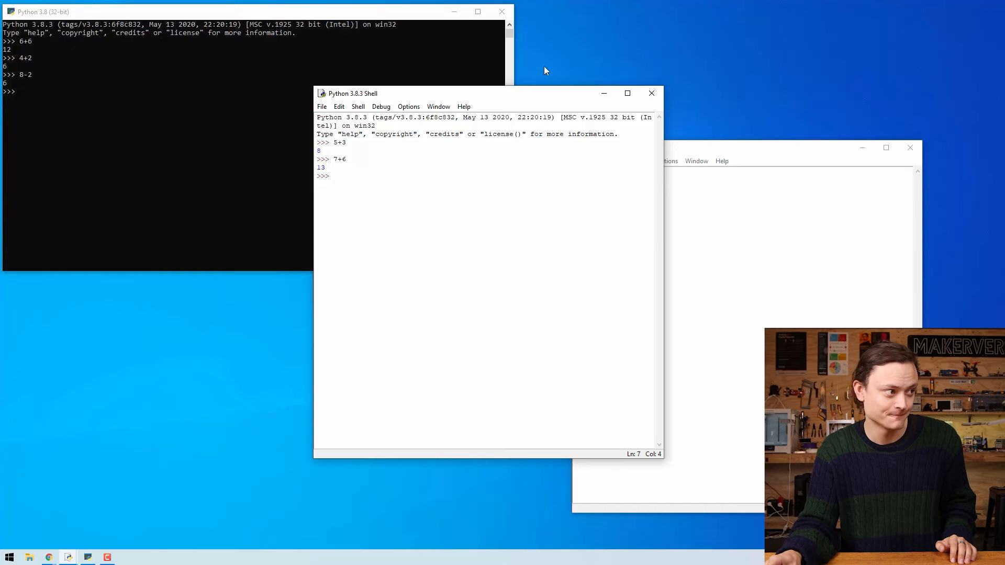
Browse the File, Edit and Shell menus of the IDLE shell.
click(322, 107)
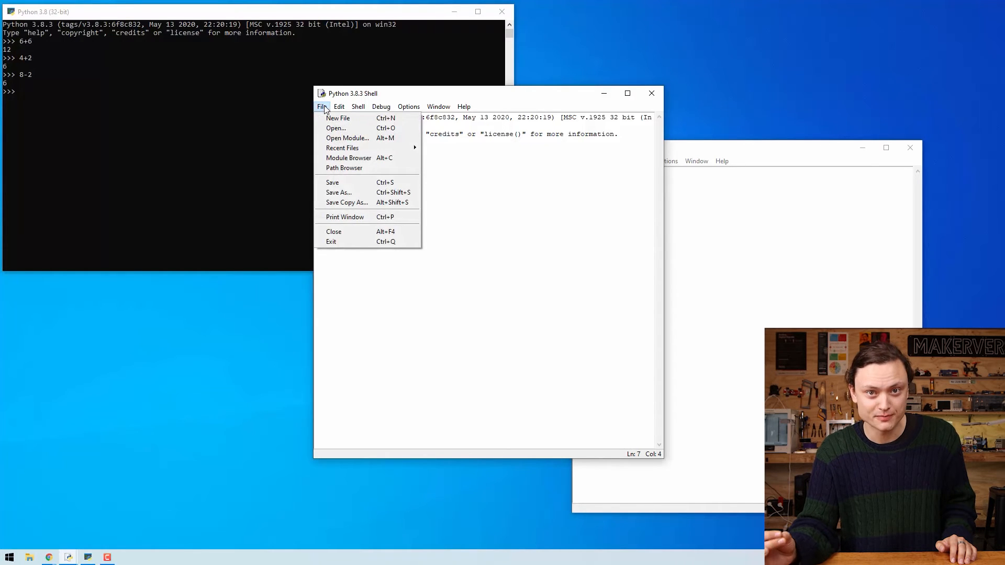
click(339, 106)
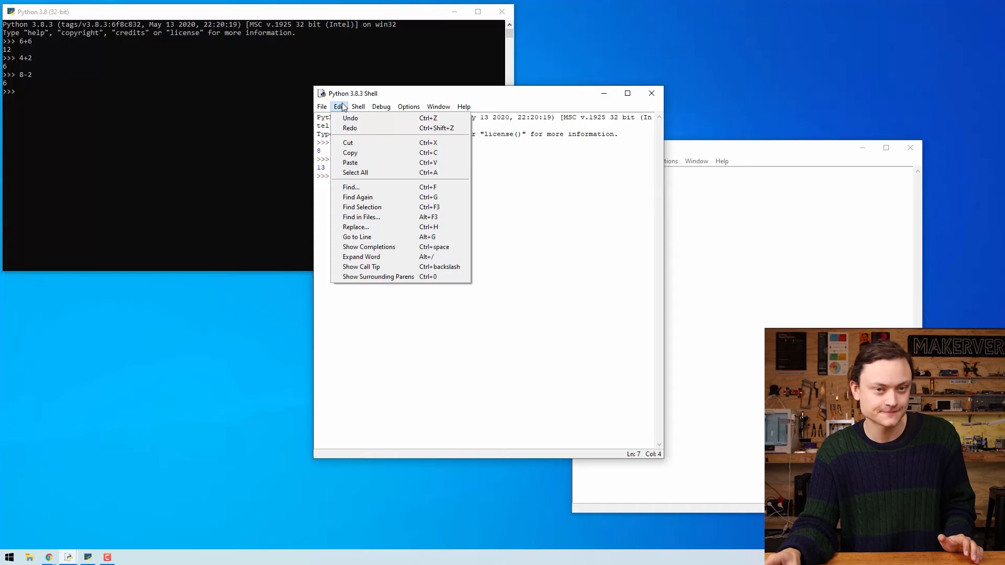
click(358, 106)
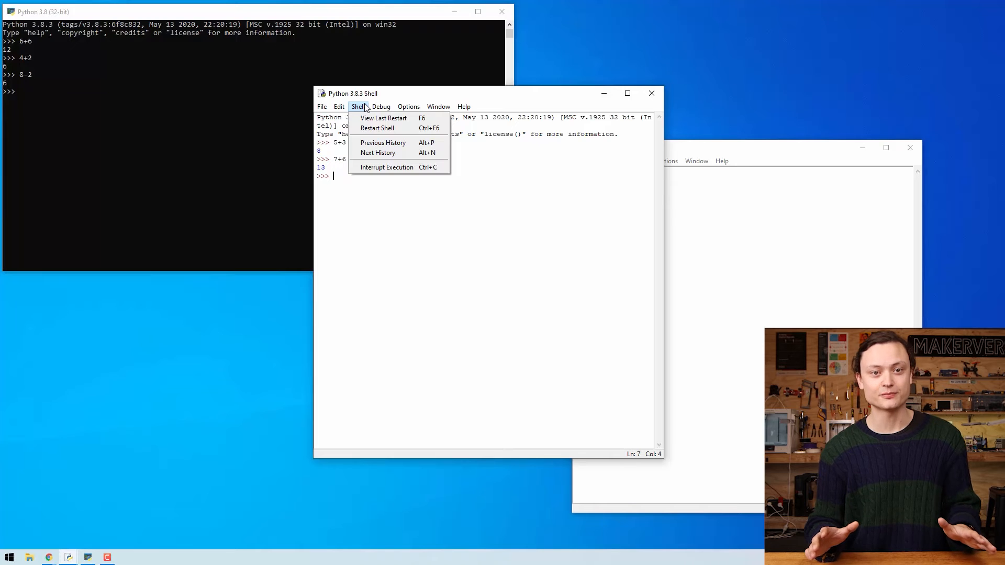
mouse_move(383, 118)
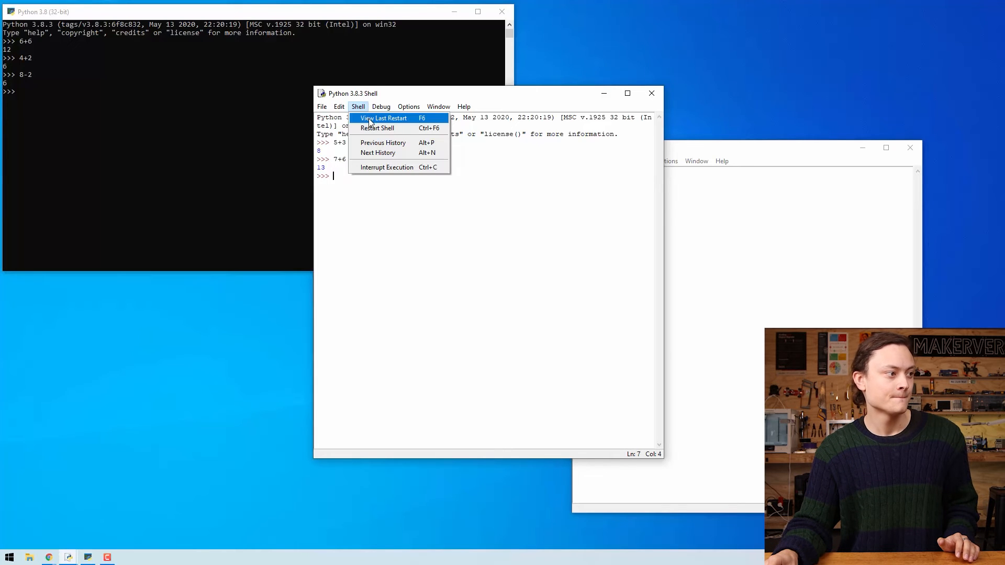
Restart the shell and browse the Debug and Options menus.
click(377, 128)
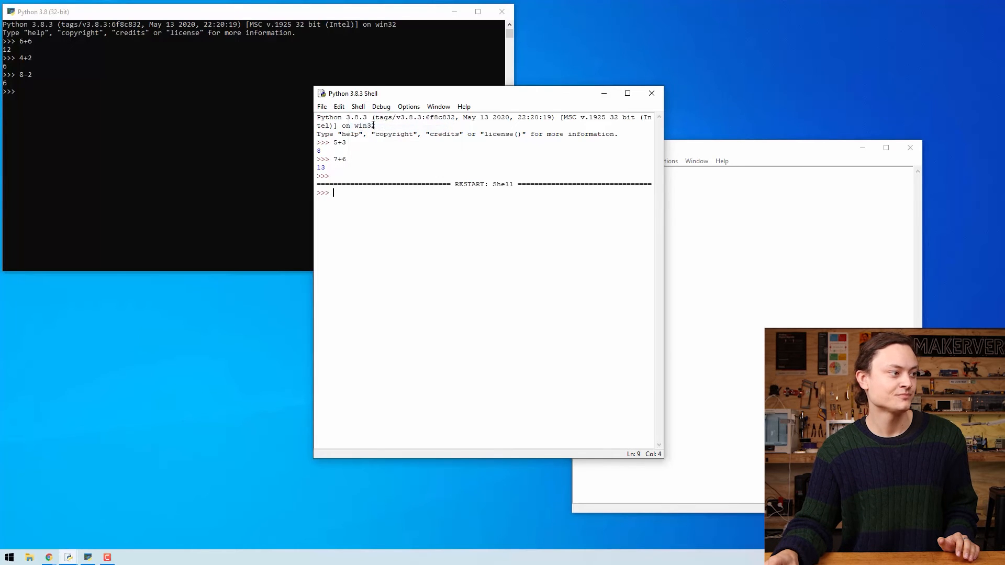
click(380, 107)
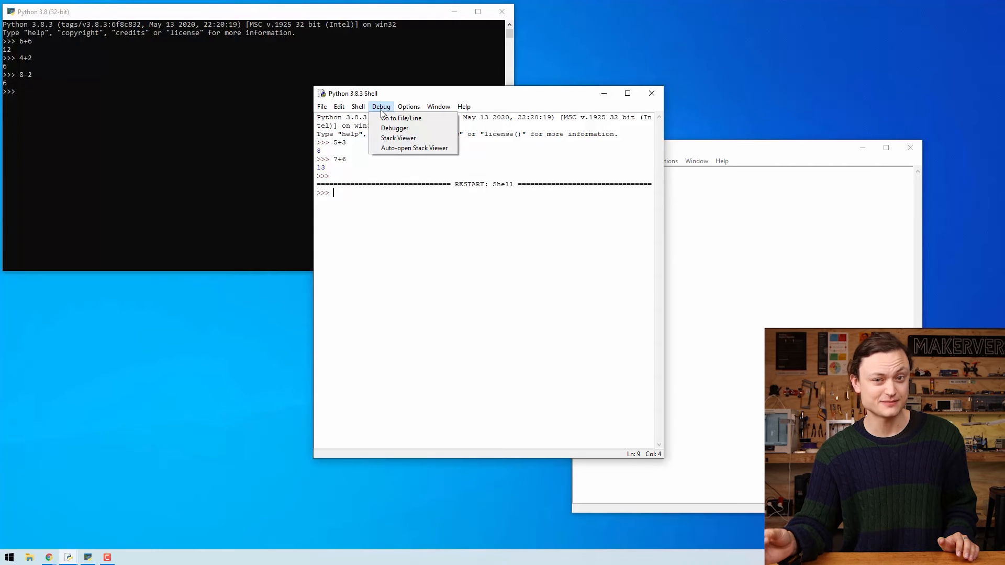
click(408, 106)
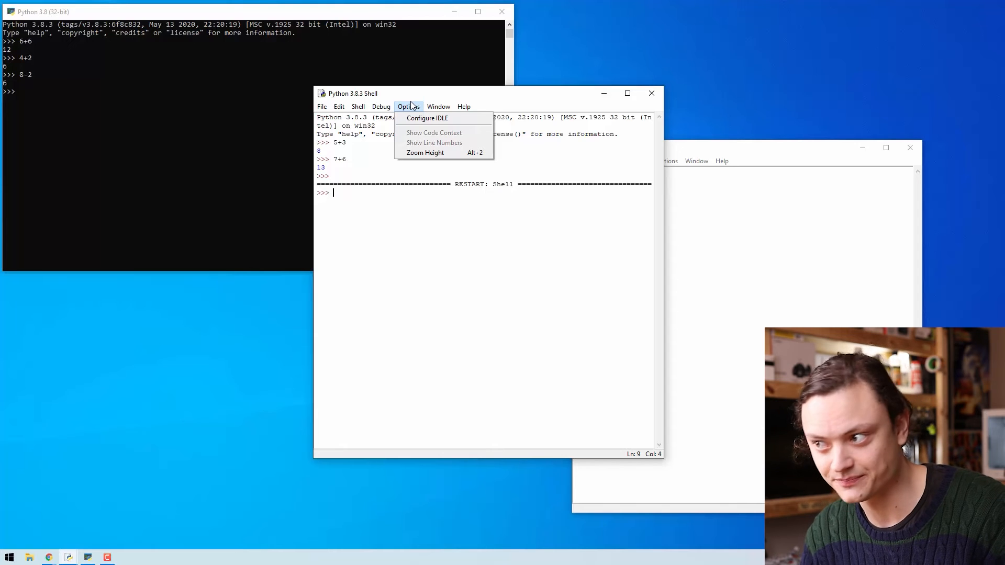
Bring the untitled editor window to the front via the Window menu.
click(438, 106)
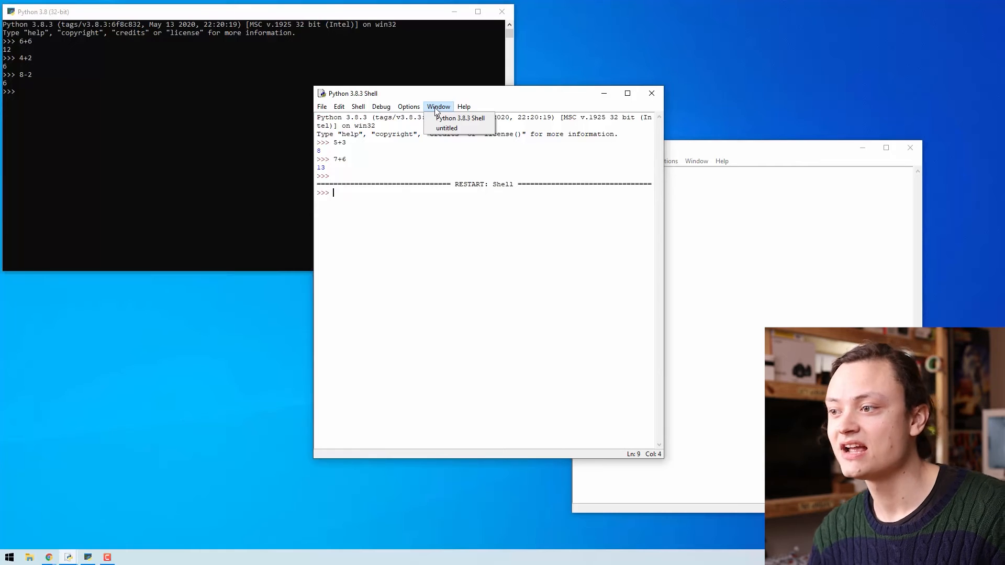
click(462, 106)
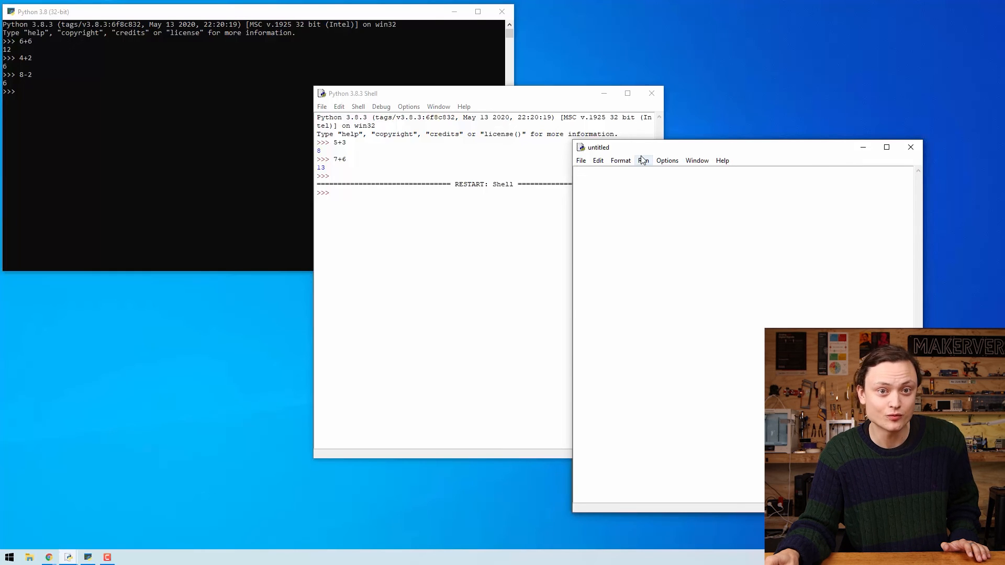
Browse the Run menu, return to the shell, then switch to the browser with Python Releases for Windows.
click(643, 161)
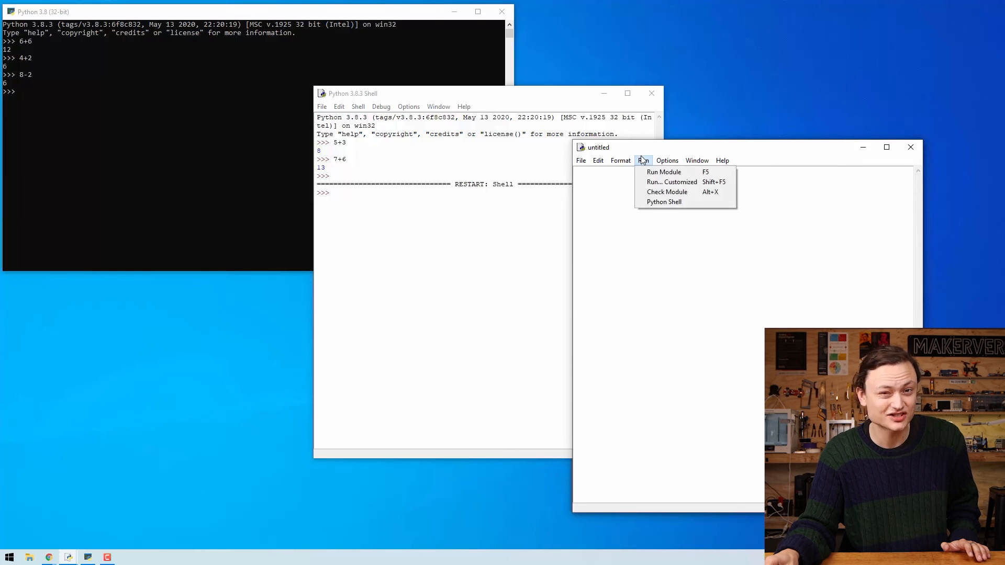
click(642, 160)
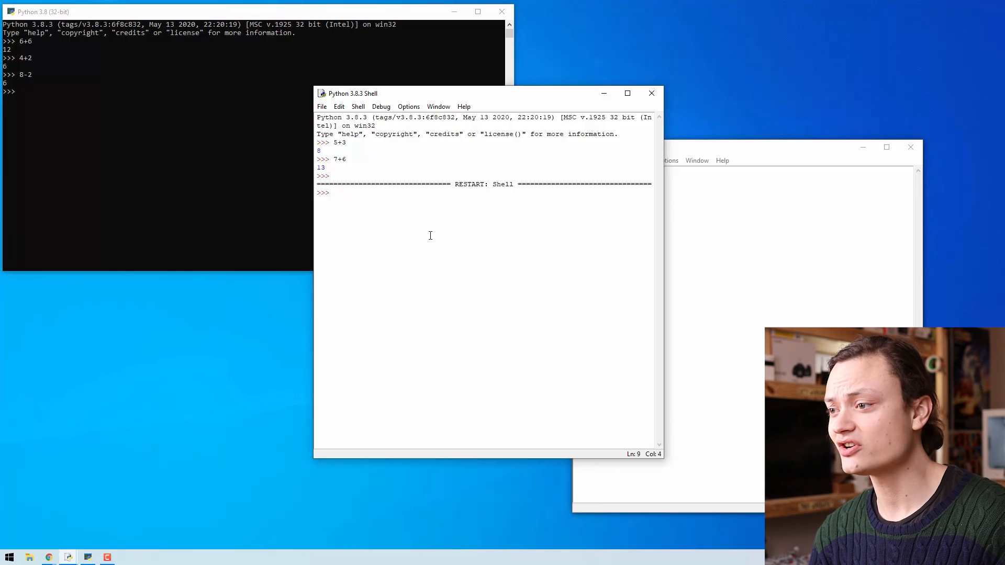
mouse_move(738, 244)
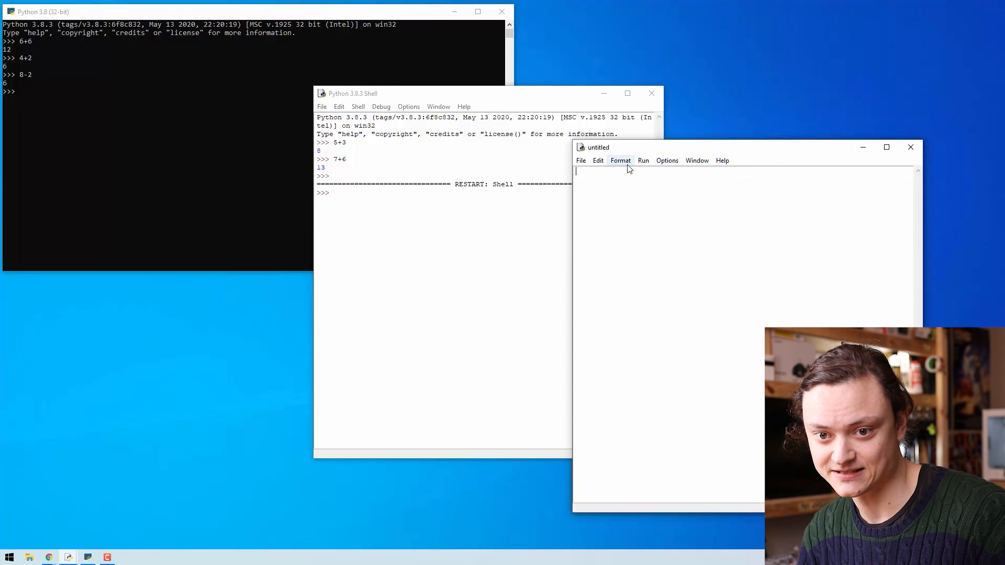
click(620, 160)
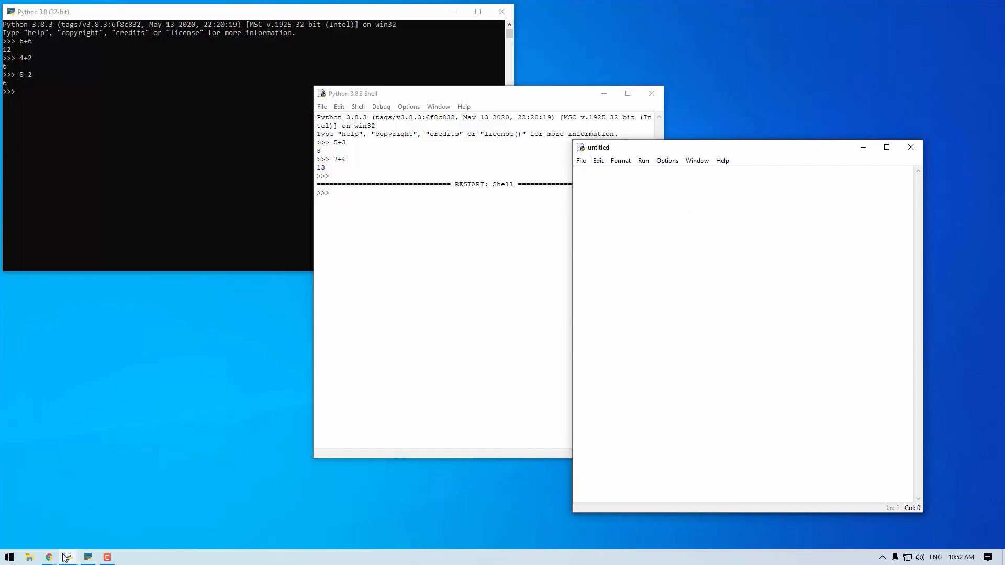
click(48, 557)
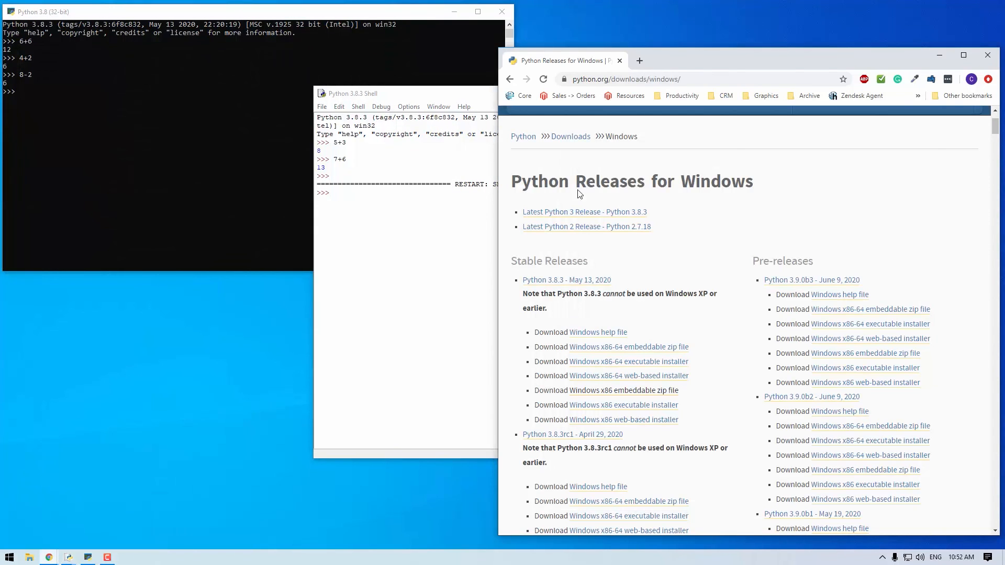